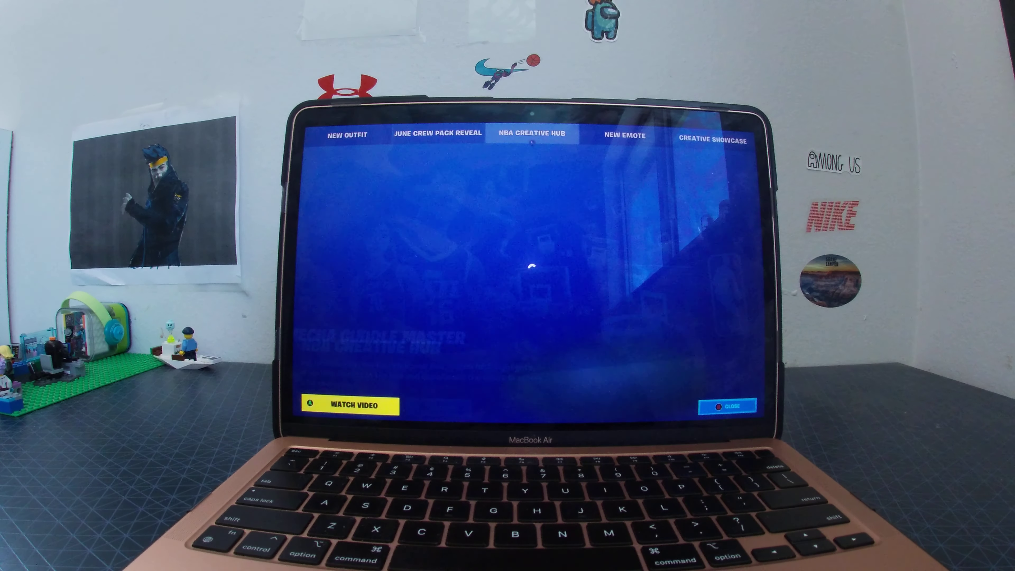
Show the June Crew Pack Reveal news story announcing the Mecha Cuddle Master skin.
left_click(439, 134)
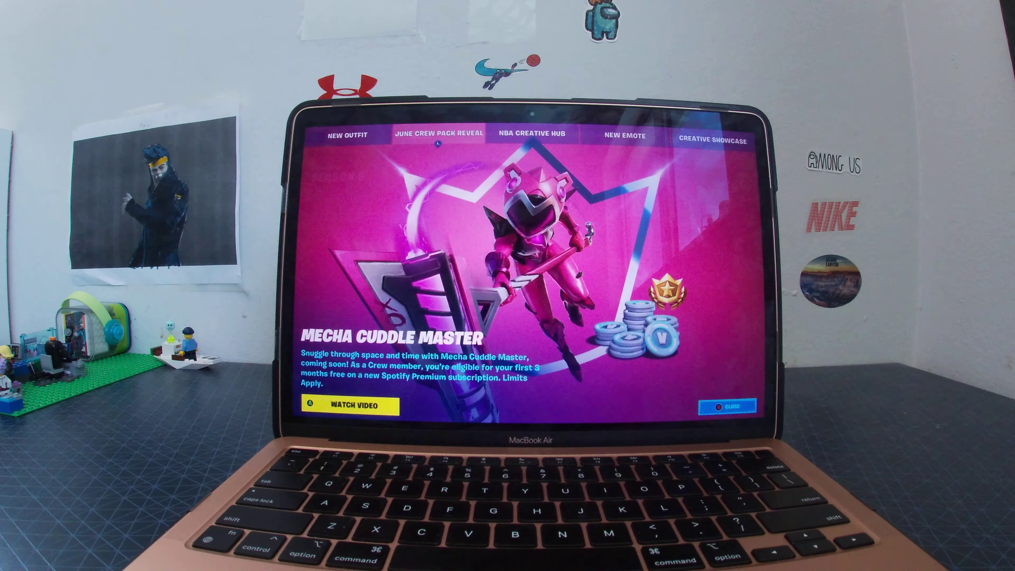
Flip through the NBA Creative Hub story and back, then leave the news for the Item Shop.
left_click(534, 133)
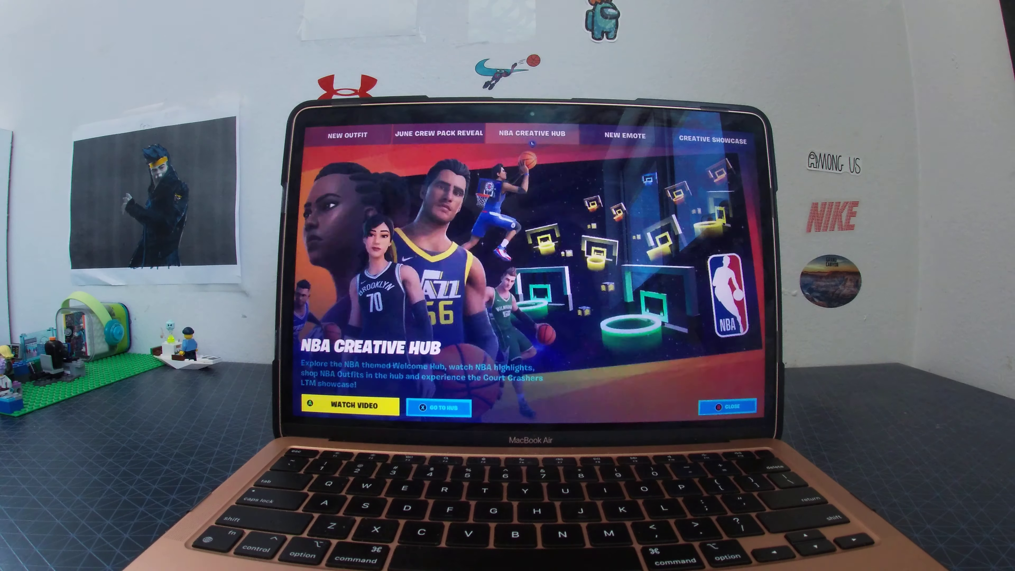
left_click(439, 134)
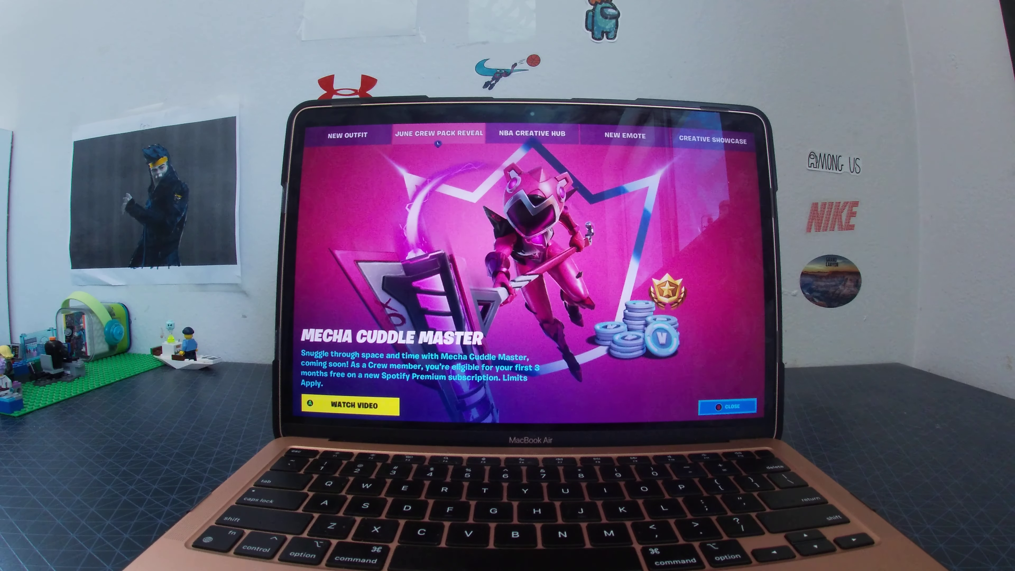
left_click(728, 406)
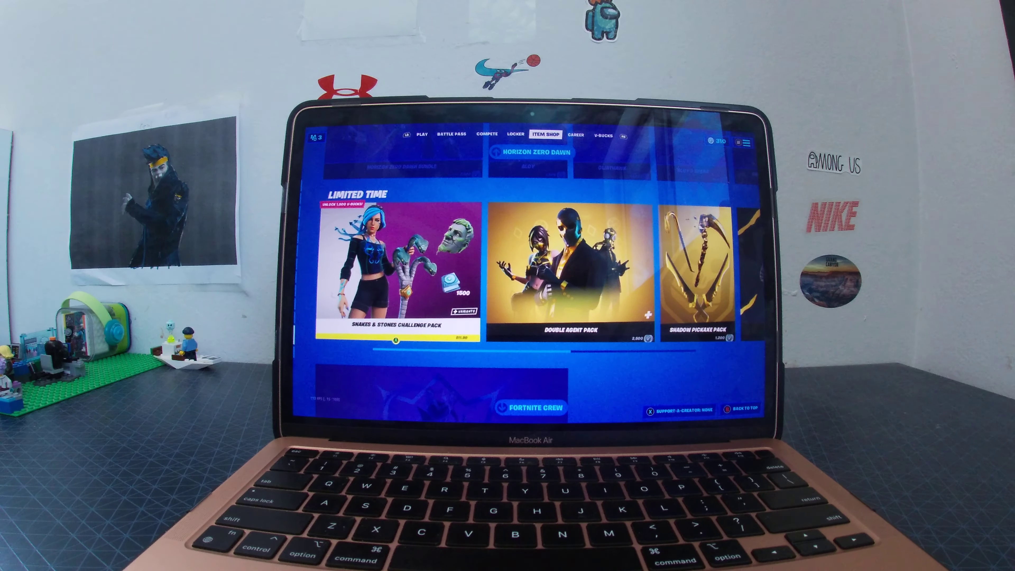
View the legendary Mecha Cuddle Master outfit details, then its Nuzzle Jet harvesting tool.
left_click(533, 408)
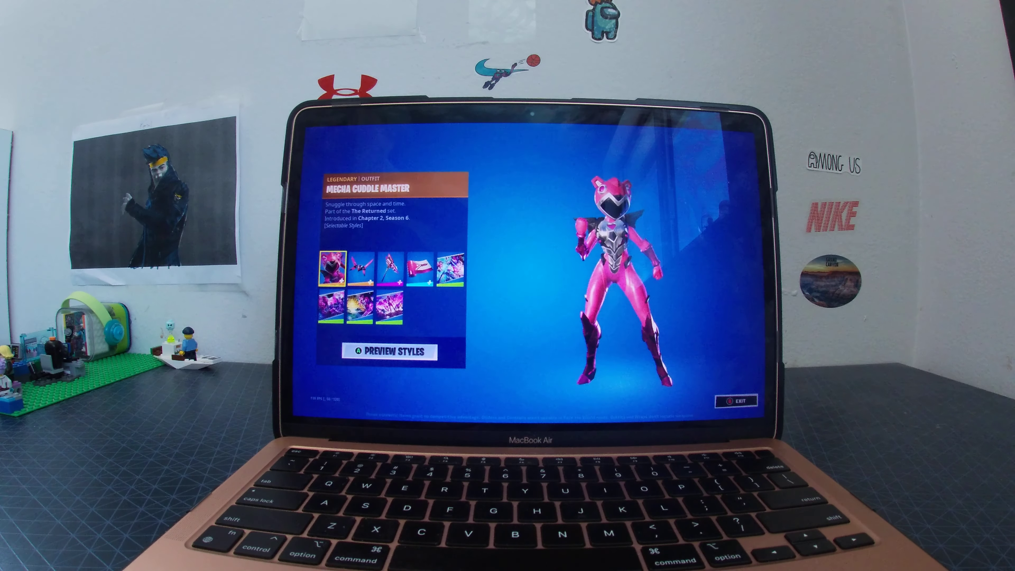
left_click(354, 260)
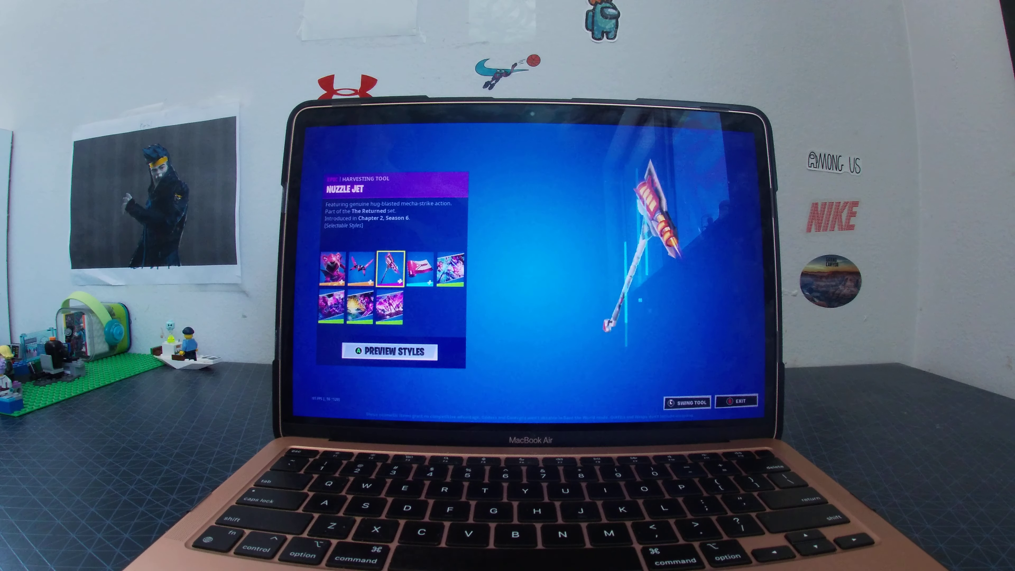
Preview the set's Cuddle Mech weapon wrap on a rifle.
left_click(428, 260)
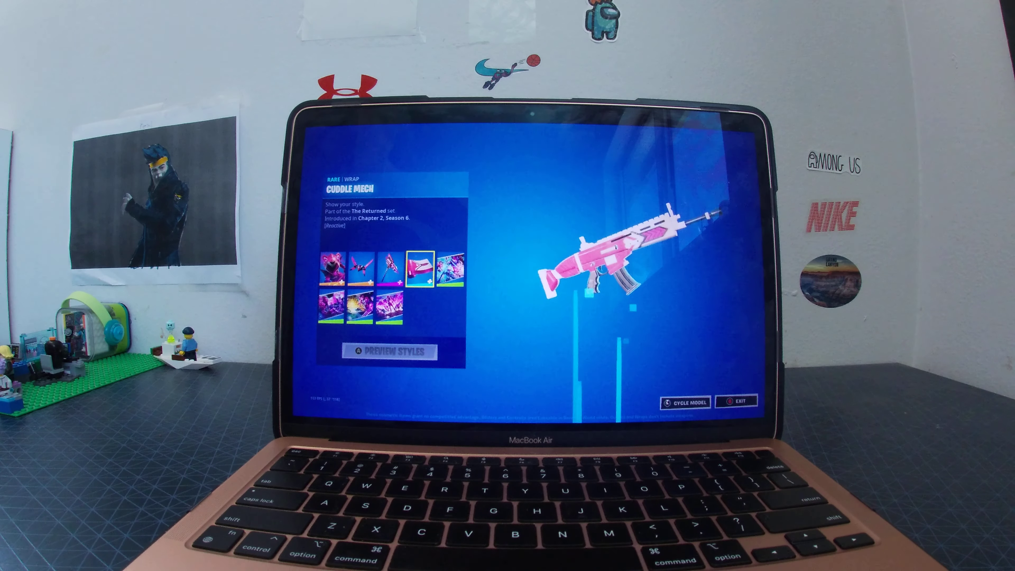